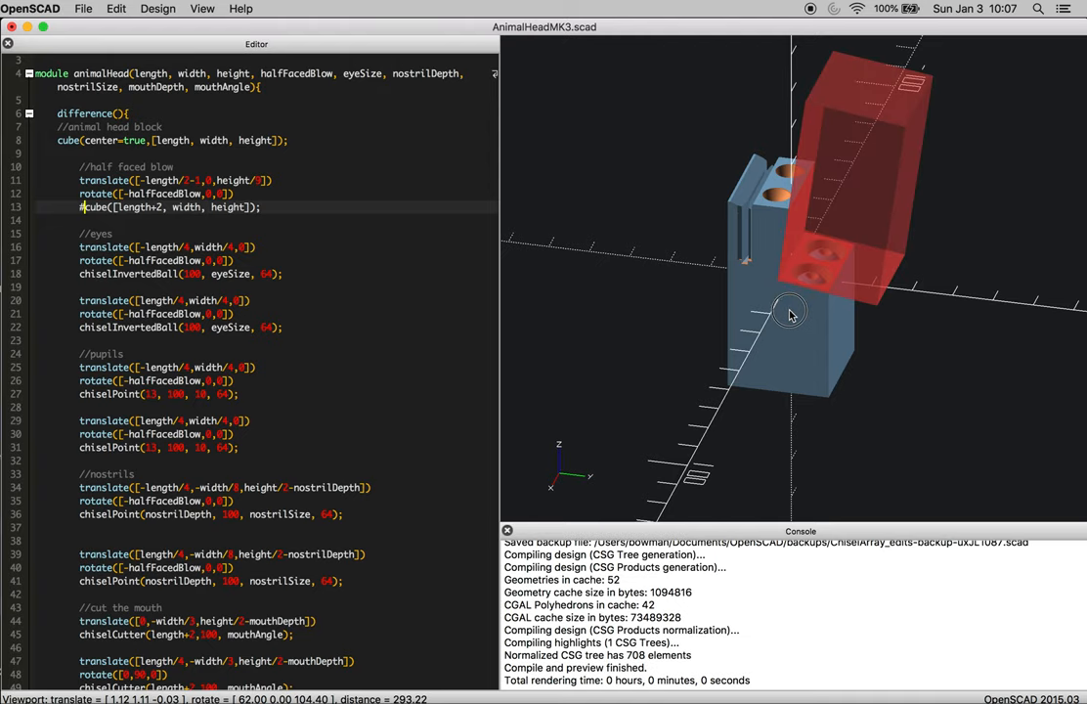
# Orbit the preview to inspect the half-faced blow cut from above and the side
pyautogui.moveTo(792, 312); pyautogui.dragTo(837, 258)
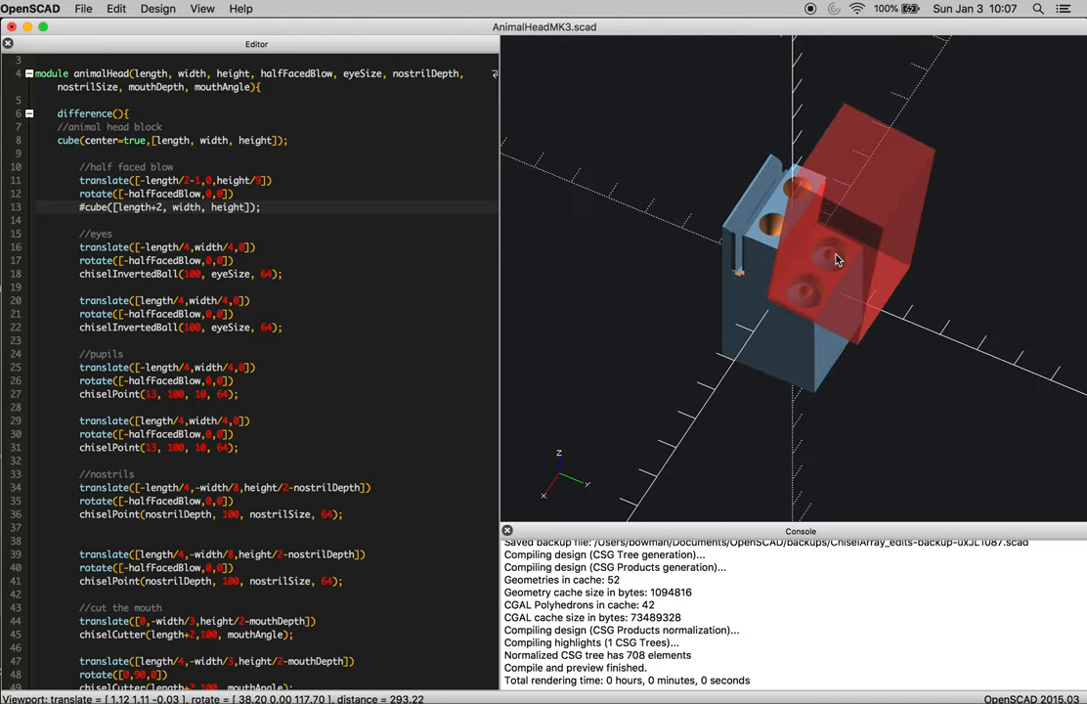
pyautogui.moveTo(837, 258); pyautogui.dragTo(868, 264)
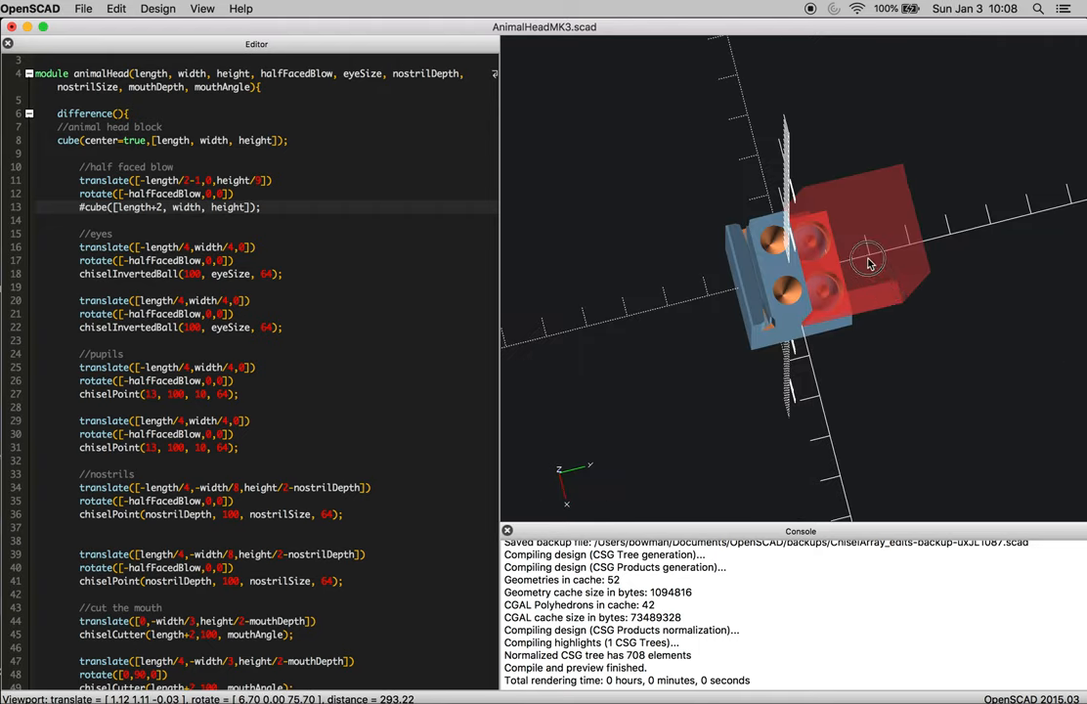
pyautogui.moveTo(870, 258); pyautogui.dragTo(845, 225)
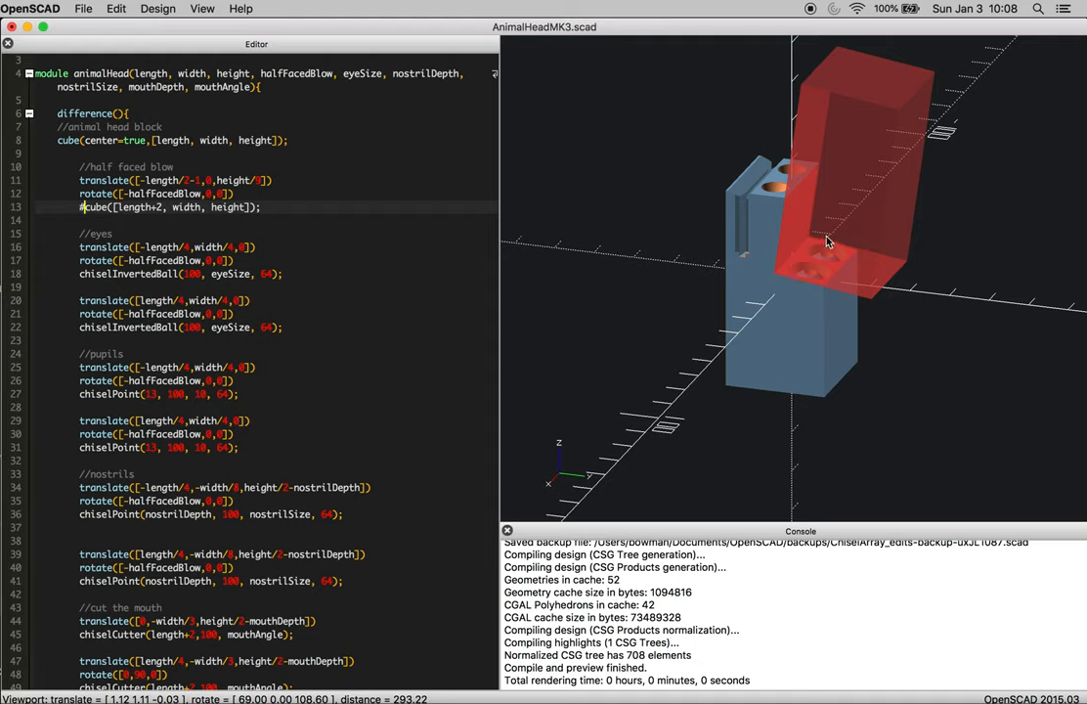
pyautogui.moveTo(782, 228)
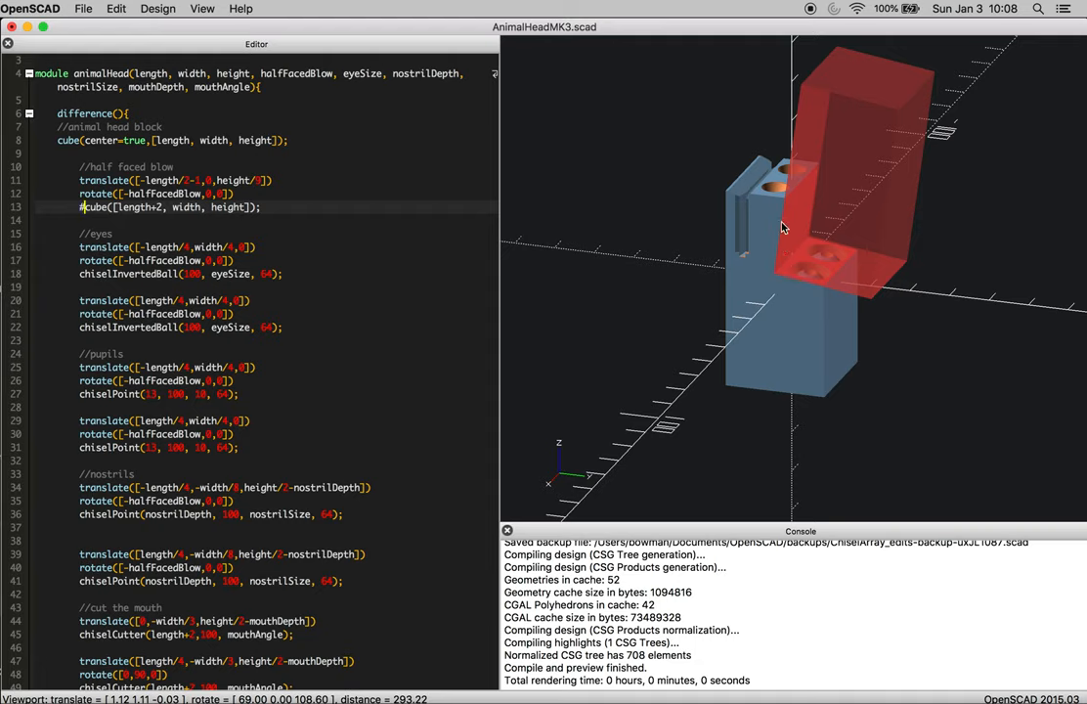
pyautogui.moveTo(772, 205)
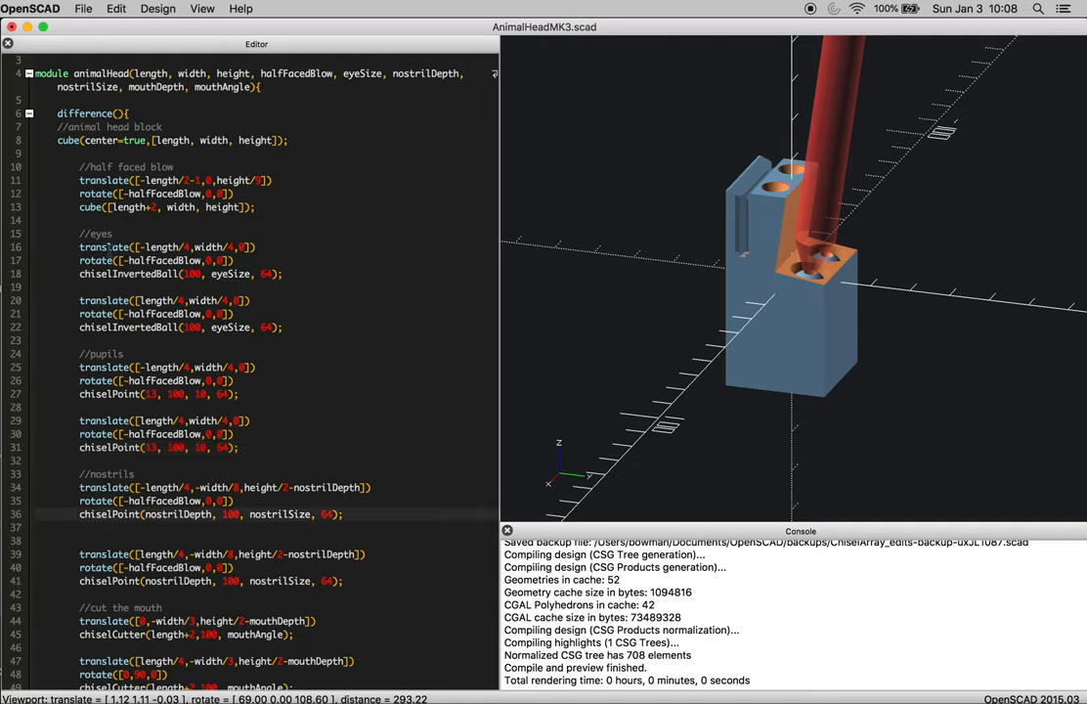
# Mark the second chiselPoint nostril call with # so it renders highlighted
pyautogui.write('#')
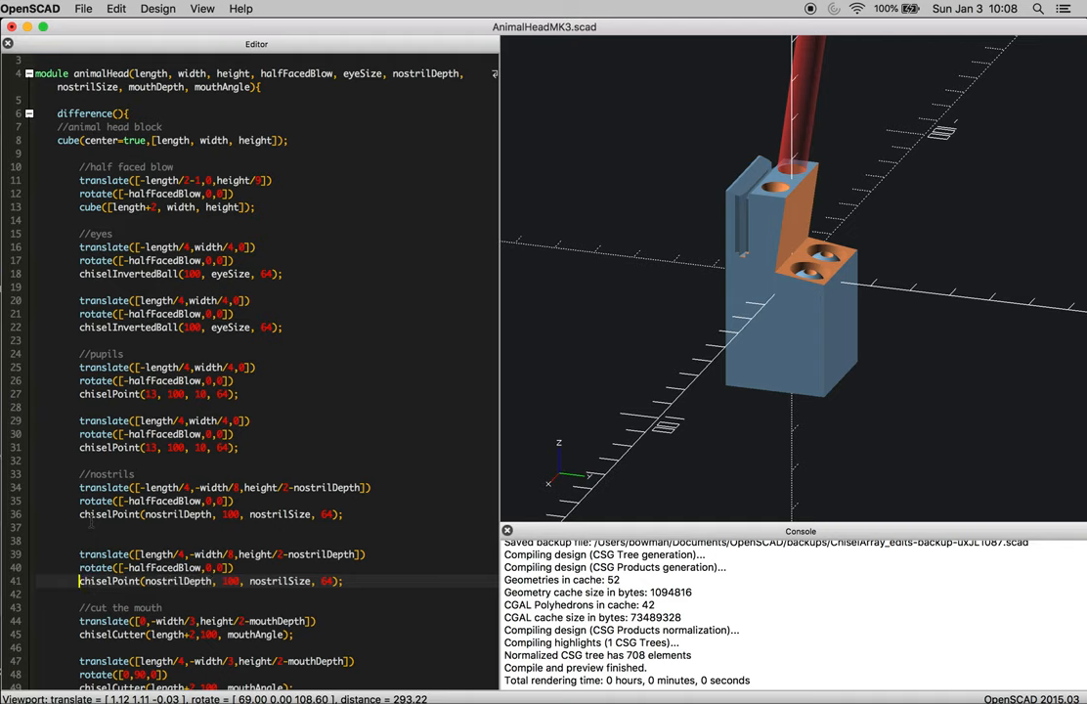
pyautogui.click(157, 8)
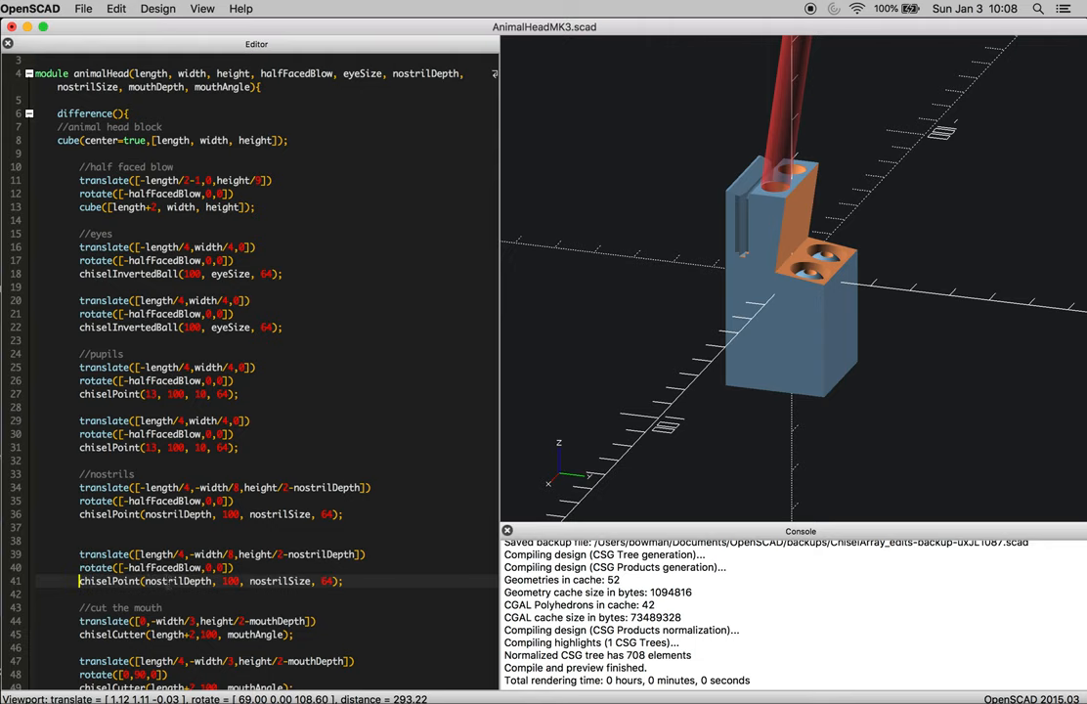
# Mark a chiselCutter mouth call with # and inspect its wedge from below
pyautogui.scroll(-3)
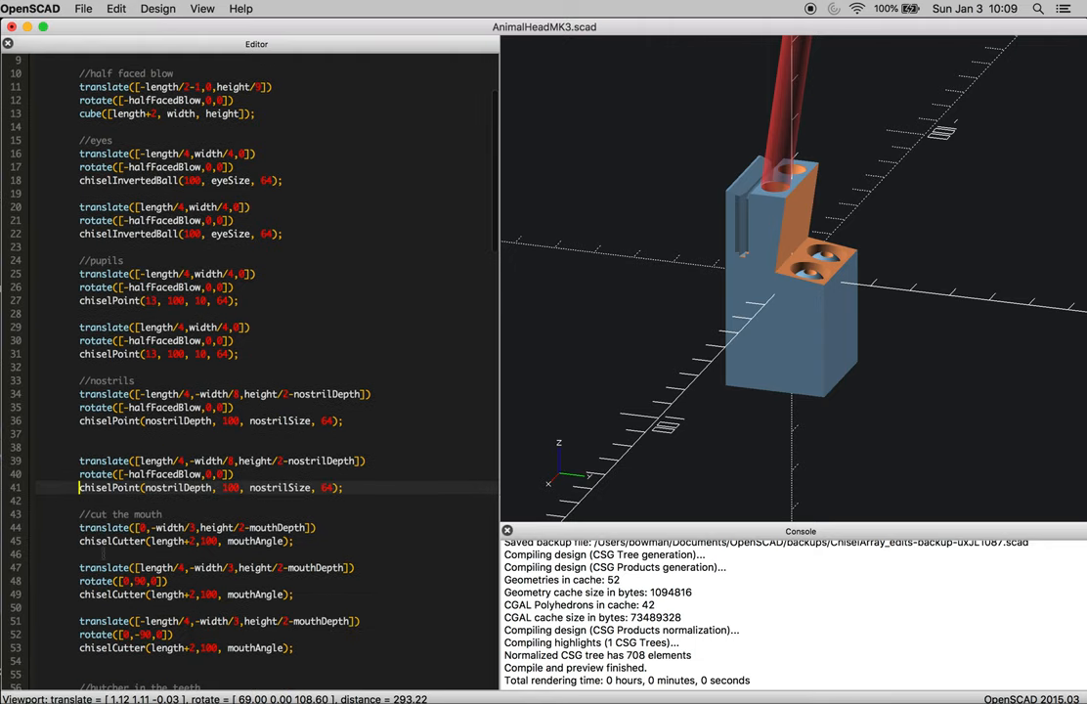
pyautogui.scroll(-3)
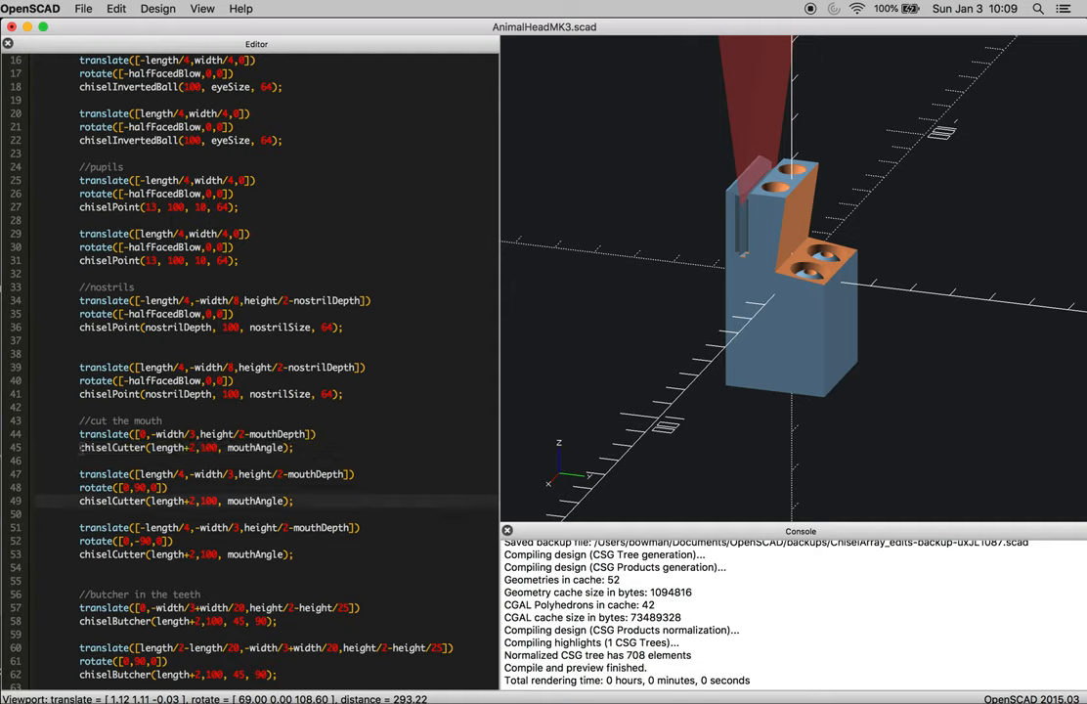
pyautogui.write('#')
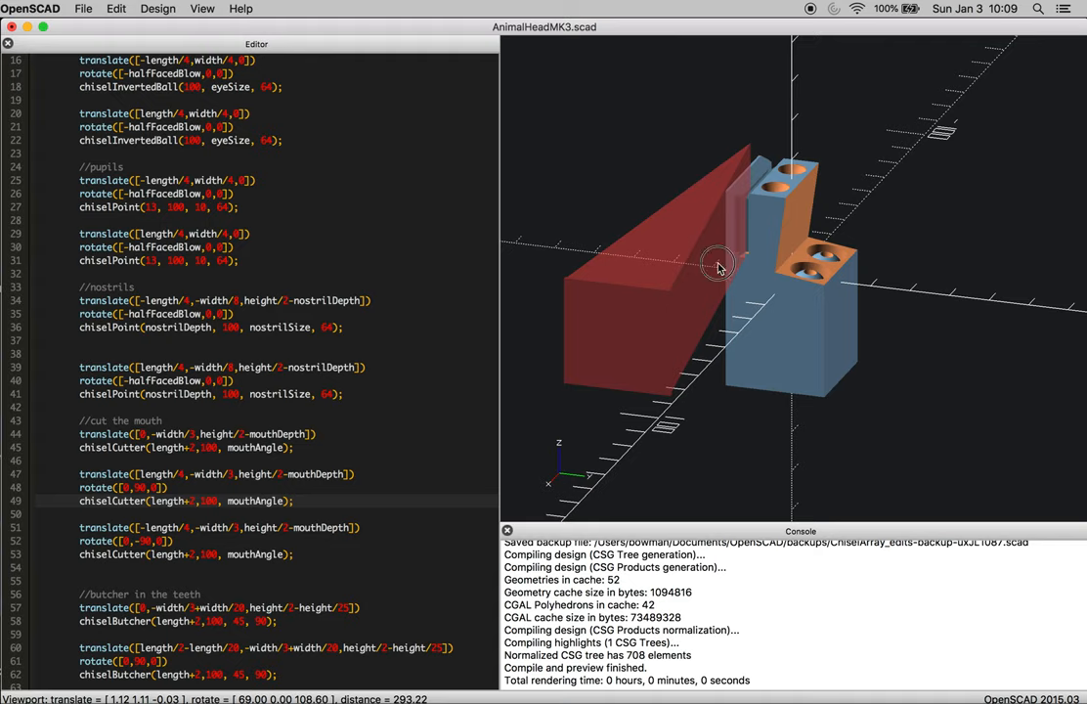
pyautogui.moveTo(720, 266); pyautogui.dragTo(821, 324)
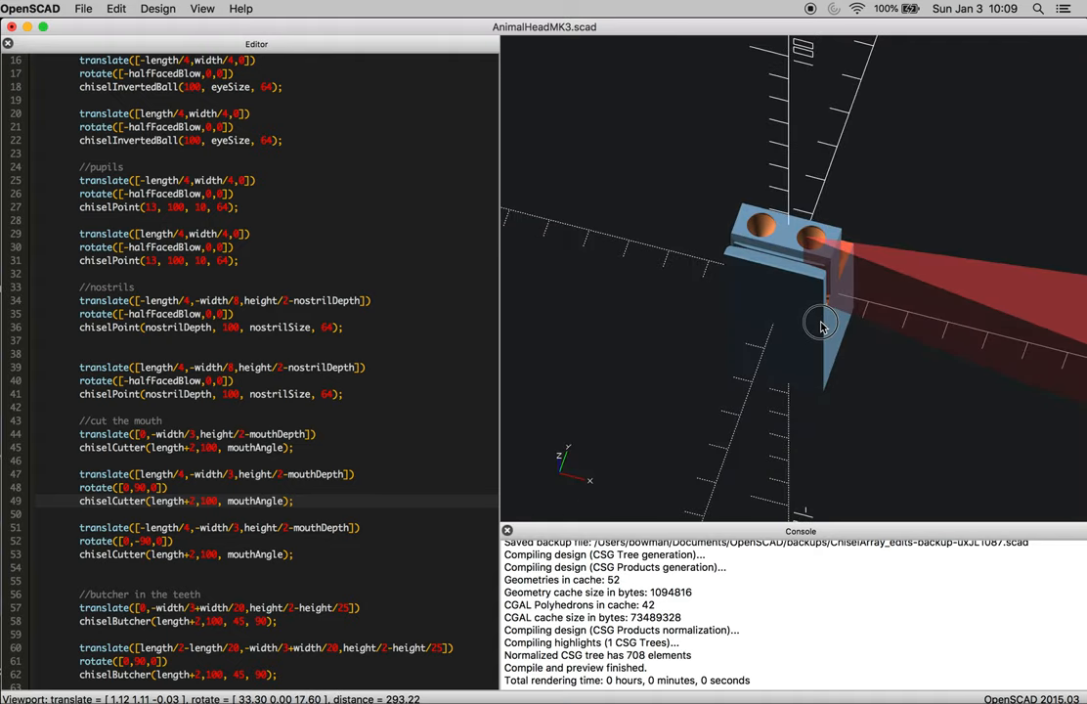
pyautogui.moveTo(821, 322); pyautogui.dragTo(821, 352)
pyautogui.write('#')
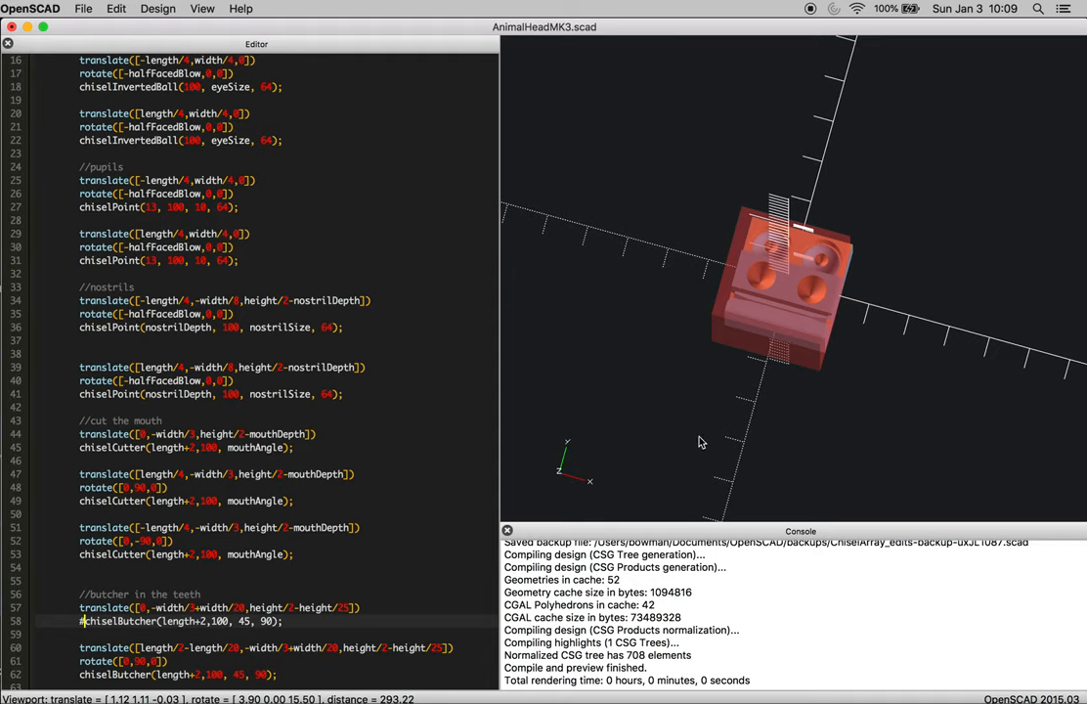
# Inspect the highlighted chiselButcher teeth cuts from the side, edge-on and front
pyautogui.moveTo(700, 442); pyautogui.dragTo(702, 315)
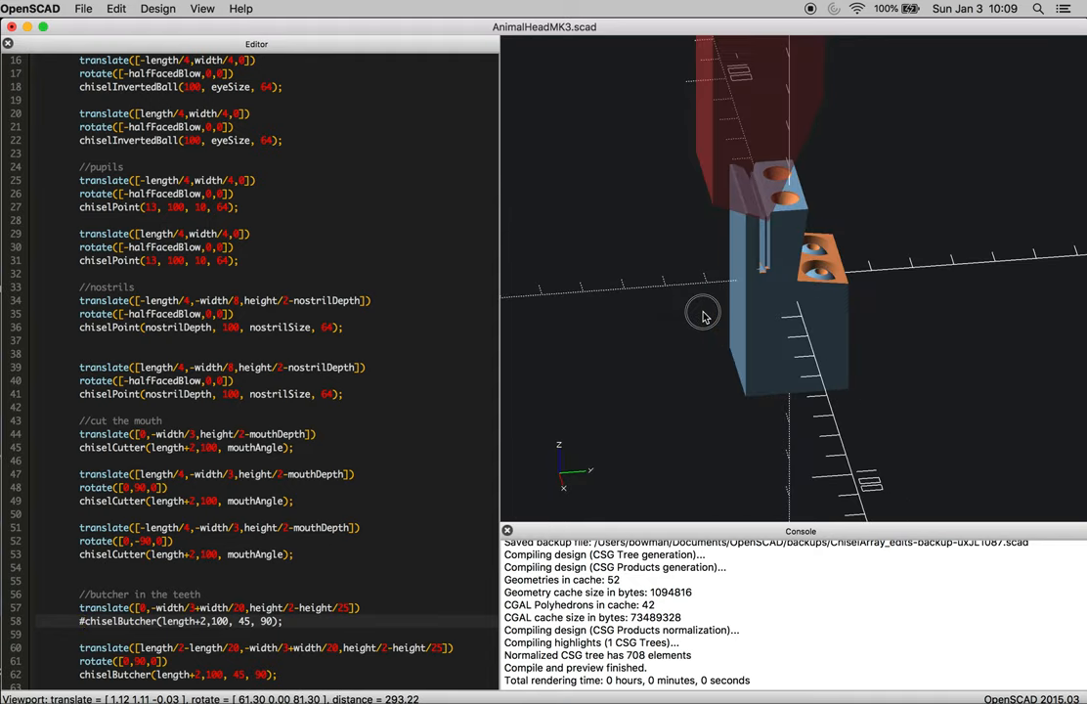
pyautogui.moveTo(704, 314); pyautogui.dragTo(763, 197)
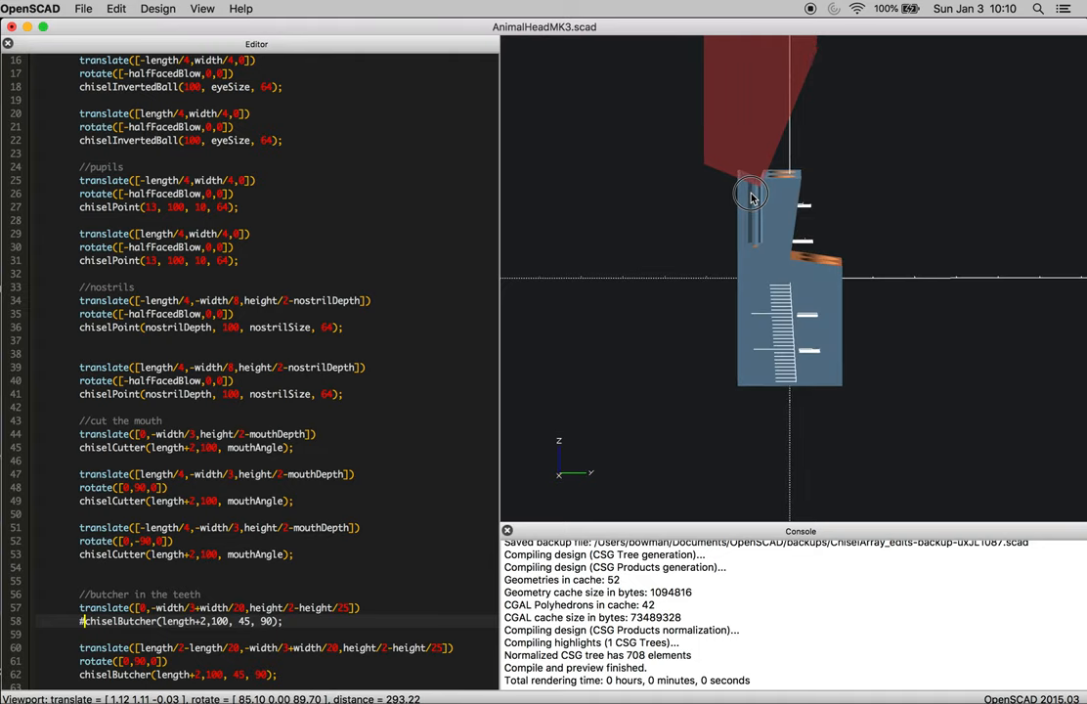
pyautogui.moveTo(750, 196); pyautogui.dragTo(743, 186)
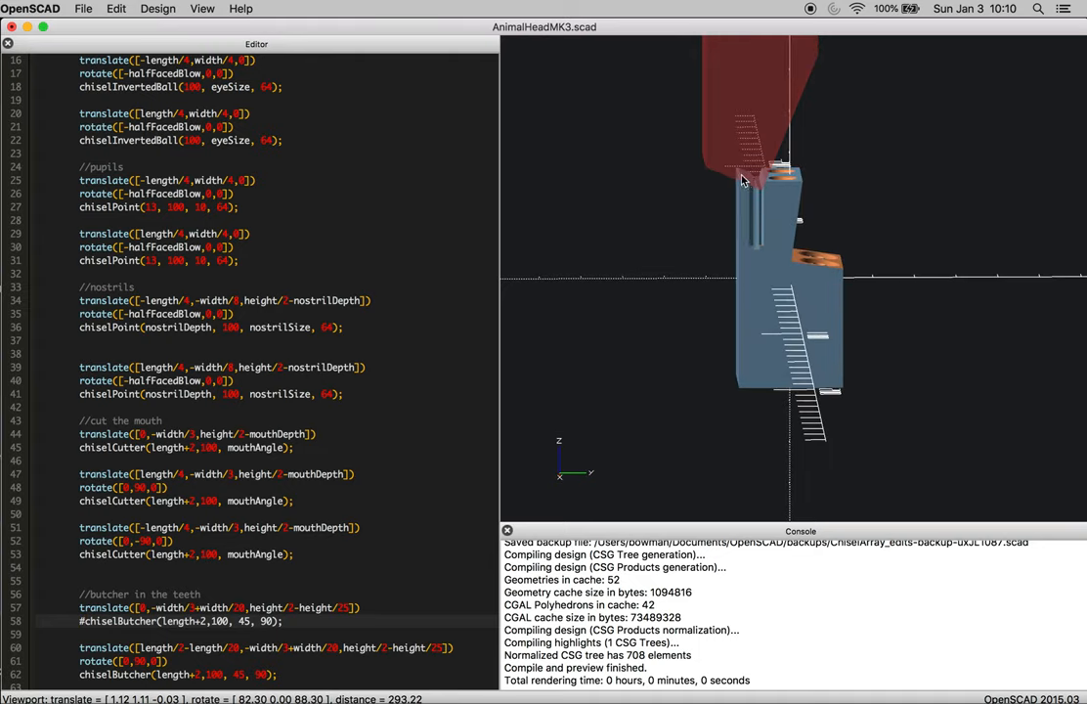
pyautogui.moveTo(747, 187)
pyautogui.write('#')
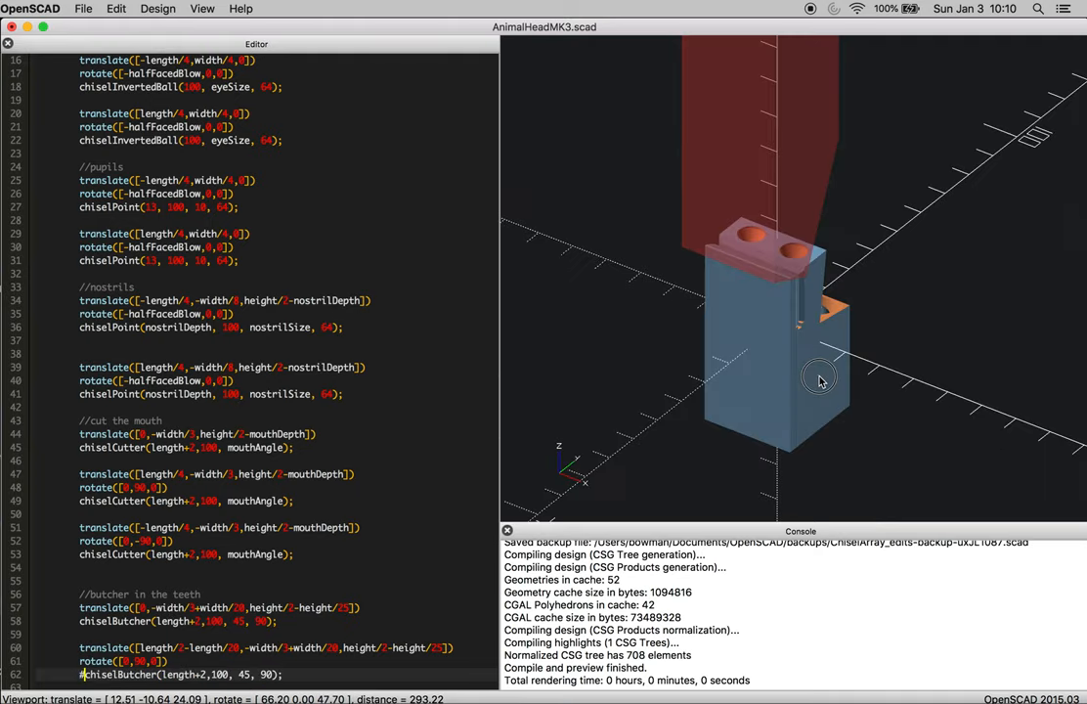
pyautogui.moveTo(822, 381); pyautogui.dragTo(582, 438)
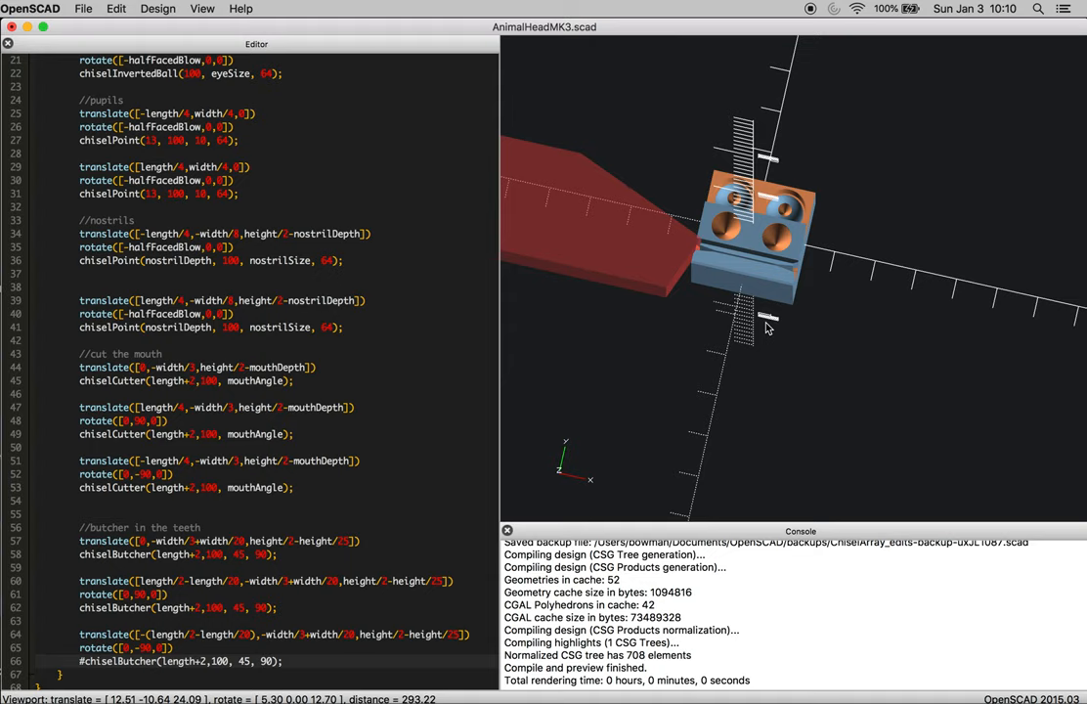
# Scroll the editor toward the eye, pupil, nostril and mouth chisel calls
pyautogui.scroll(-3)
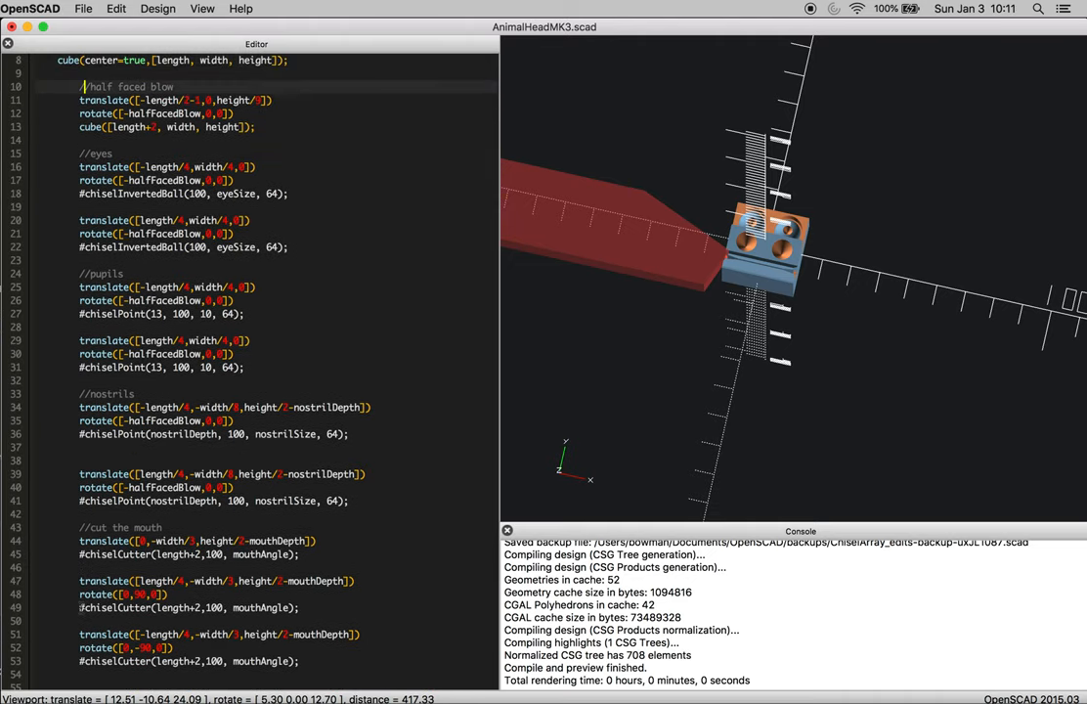
pyautogui.moveTo(849, 497)
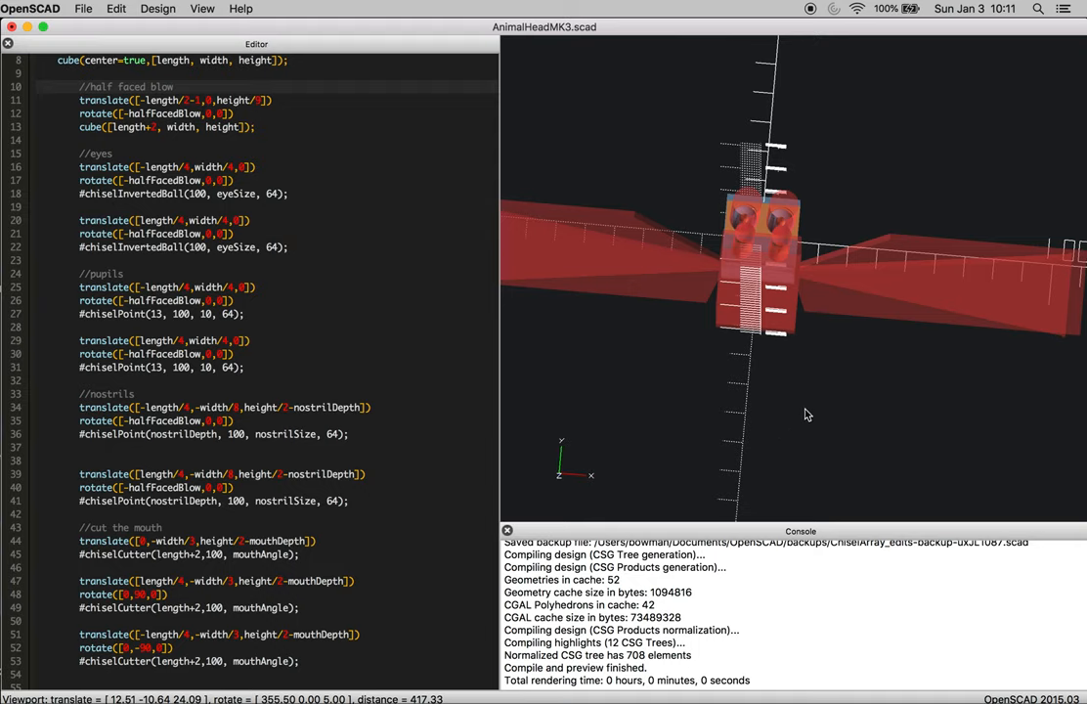
pyautogui.moveTo(806, 415); pyautogui.dragTo(739, 320)
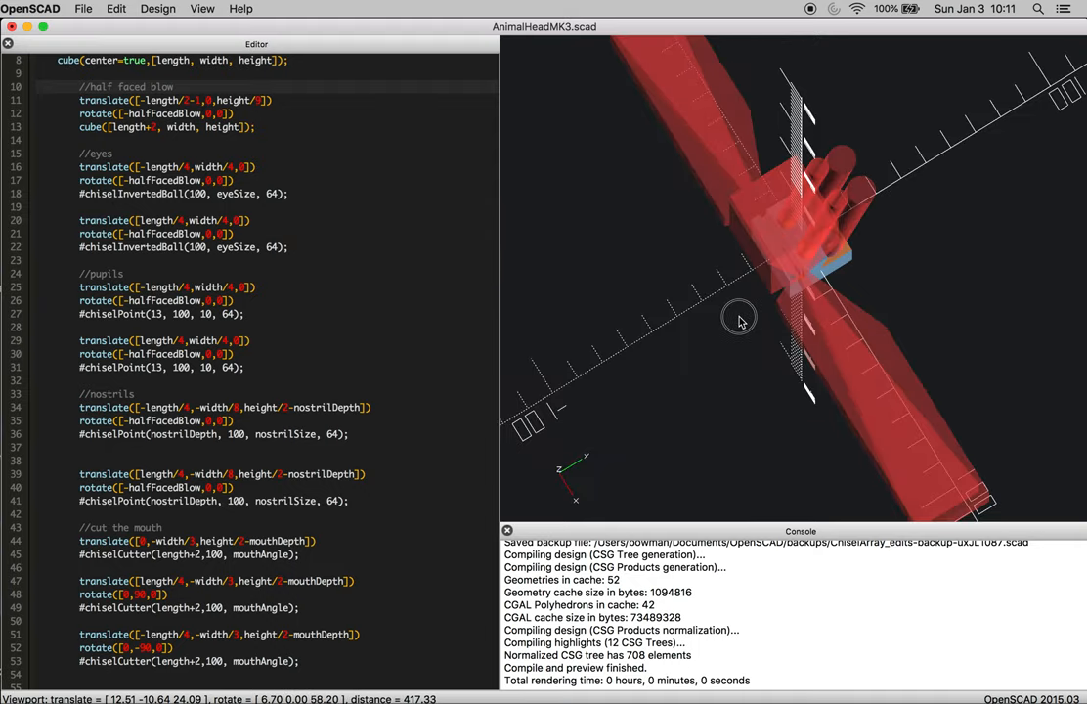
pyautogui.moveTo(739, 320); pyautogui.dragTo(691, 254)
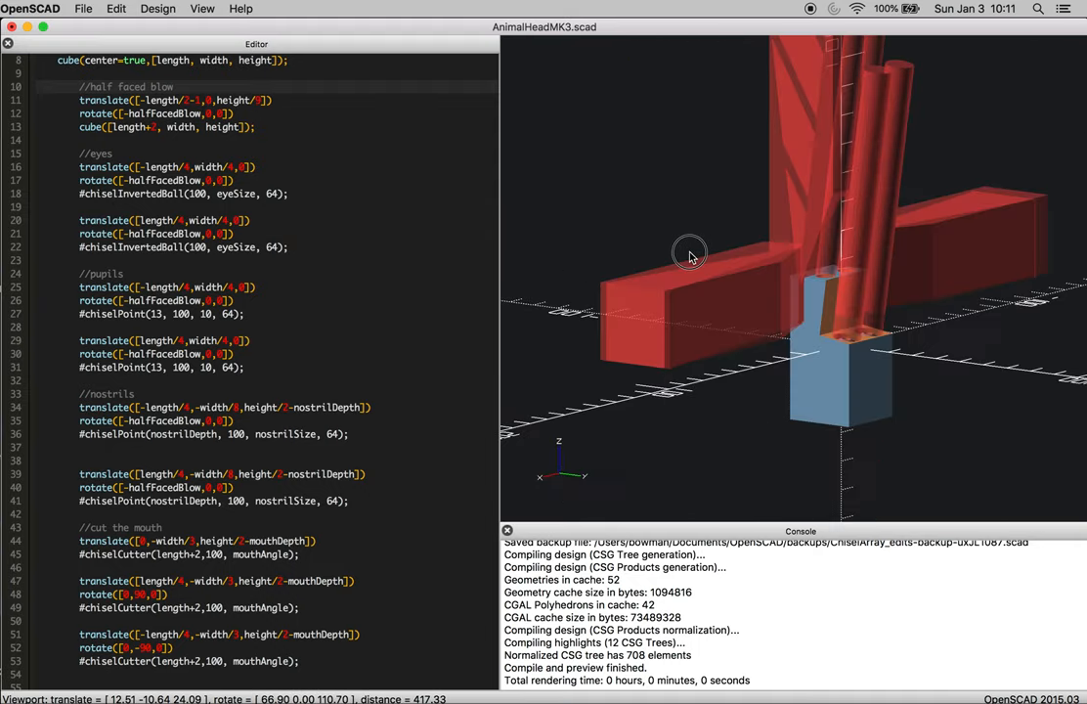
pyautogui.moveTo(690, 254); pyautogui.dragTo(605, 255)
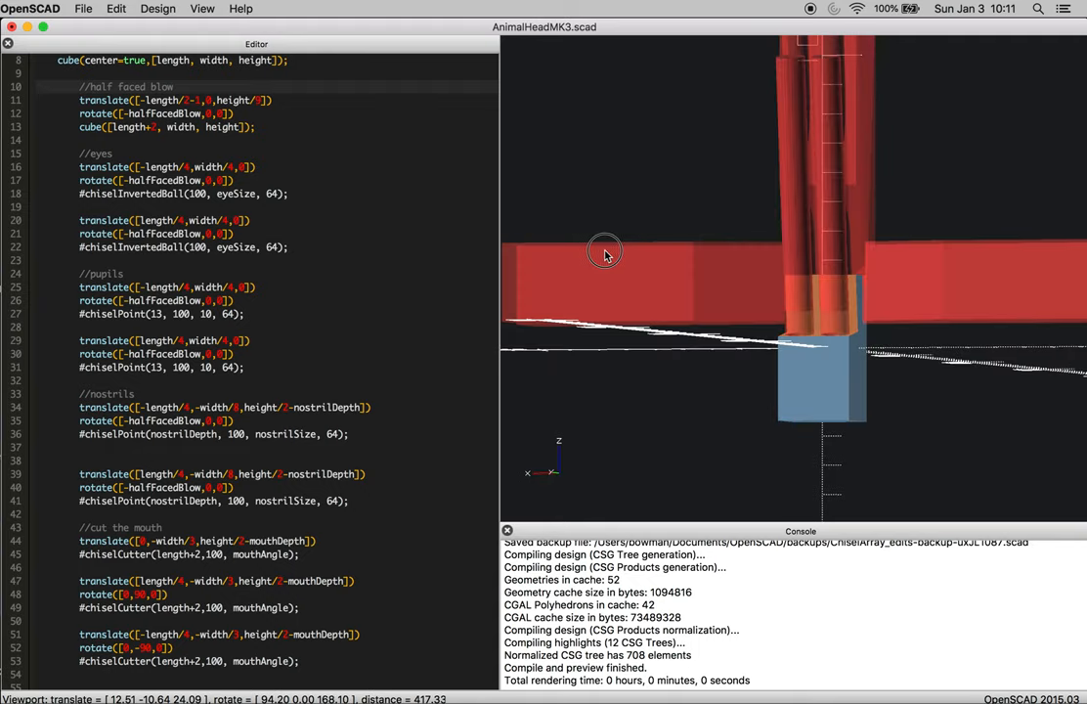
pyautogui.moveTo(604, 250); pyautogui.dragTo(546, 262)
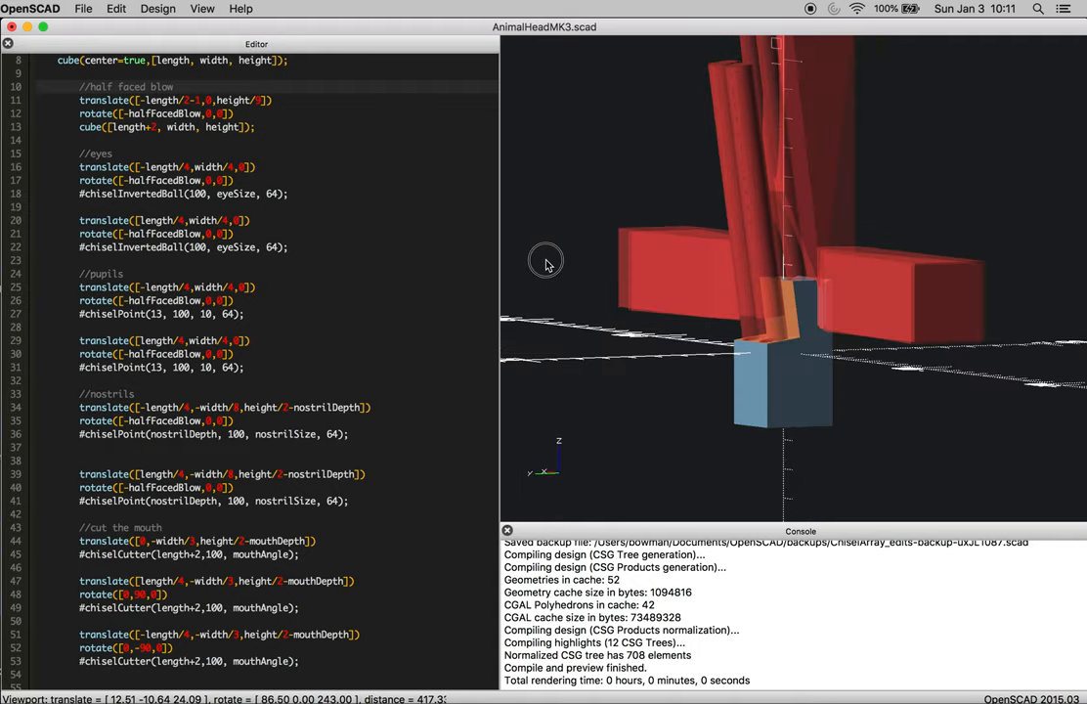
pyautogui.moveTo(546, 262); pyautogui.dragTo(498, 266)
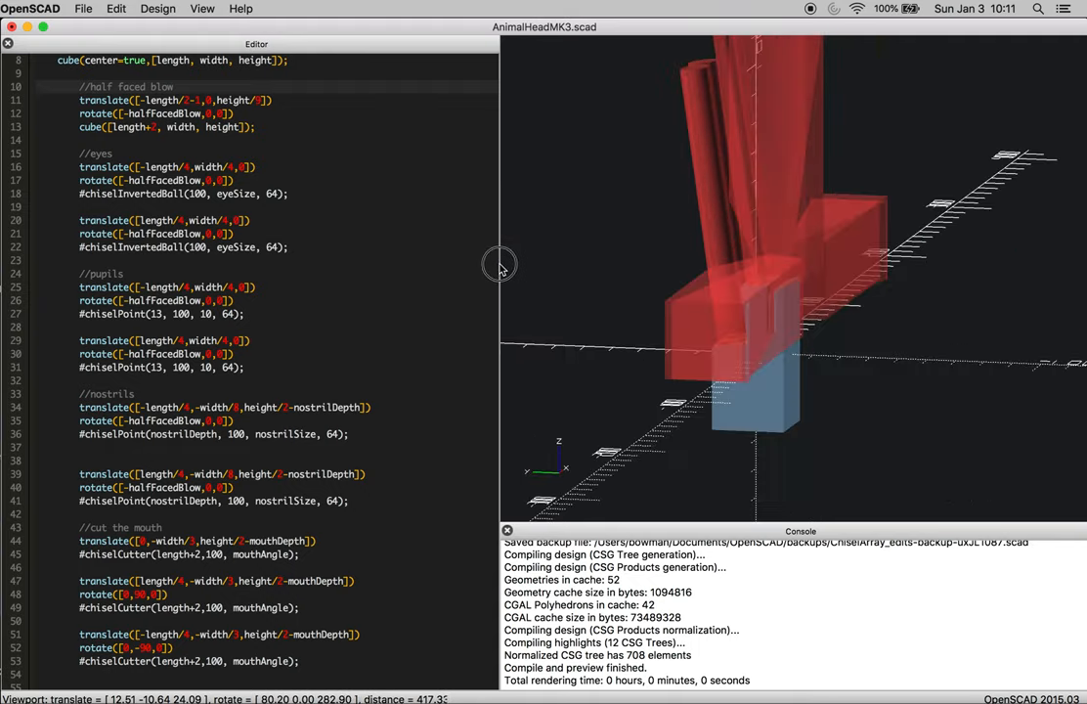
pyautogui.moveTo(499, 270); pyautogui.dragTo(751, 256)
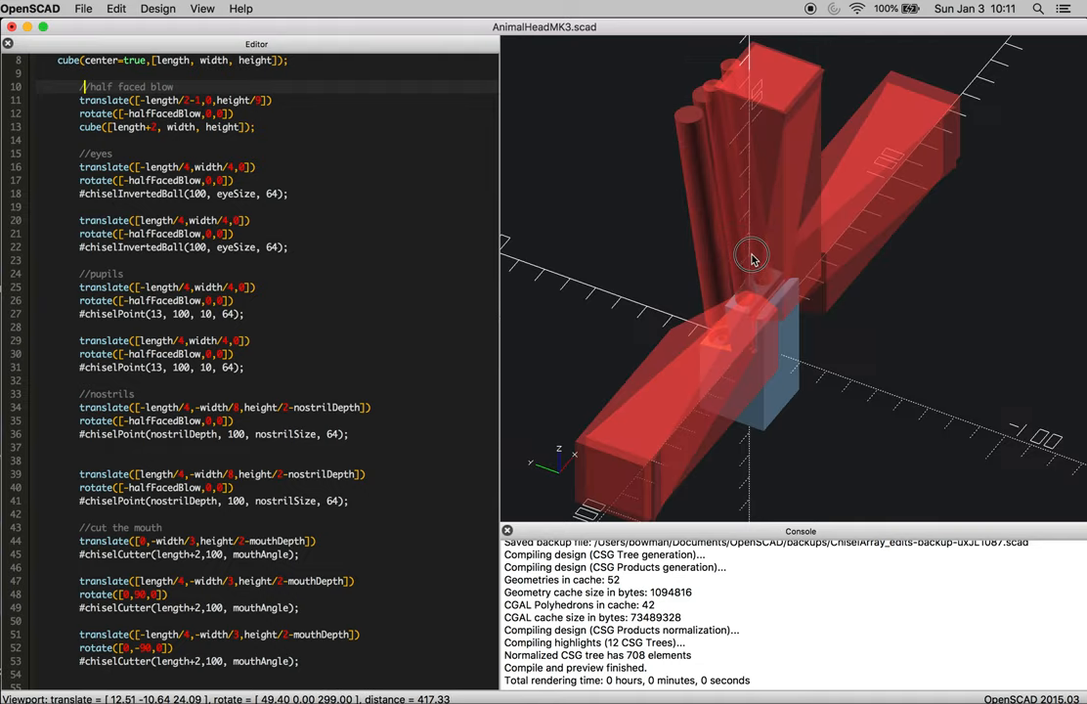
pyautogui.moveTo(751, 256); pyautogui.dragTo(802, 266)
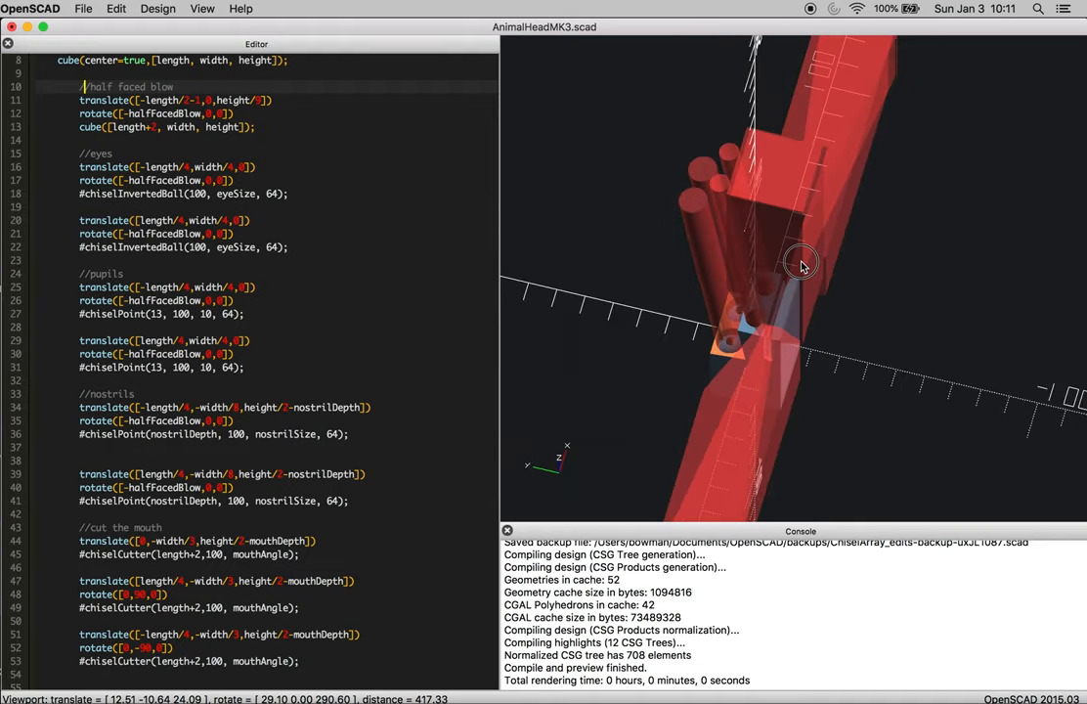
pyautogui.moveTo(802, 266); pyautogui.dragTo(849, 217)
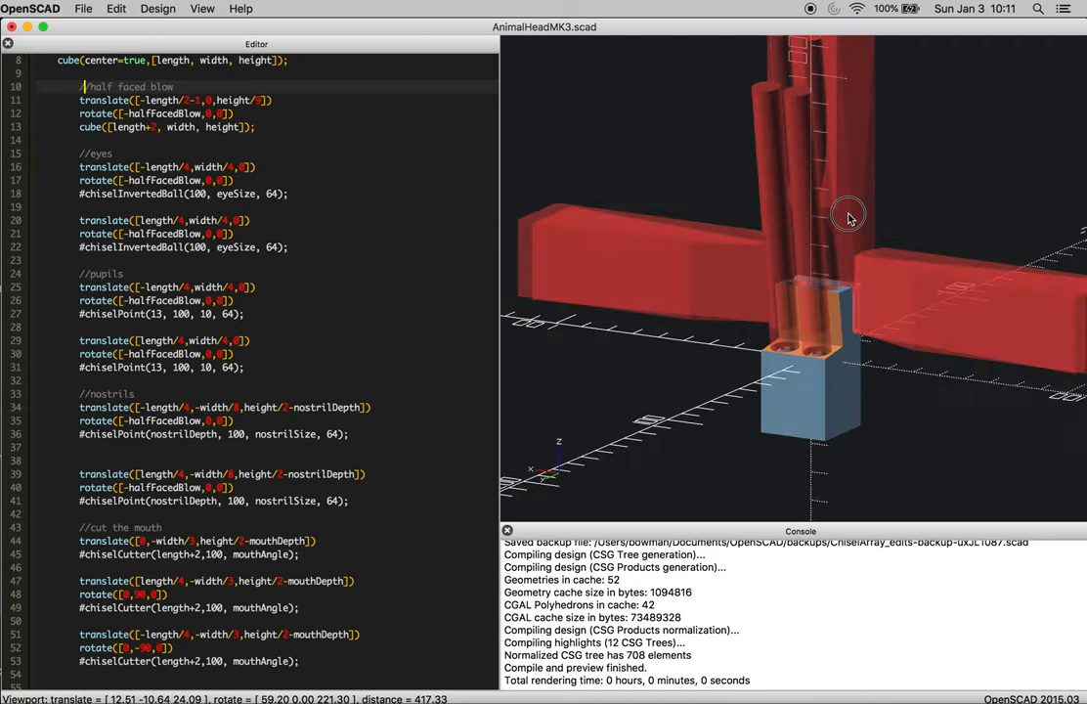